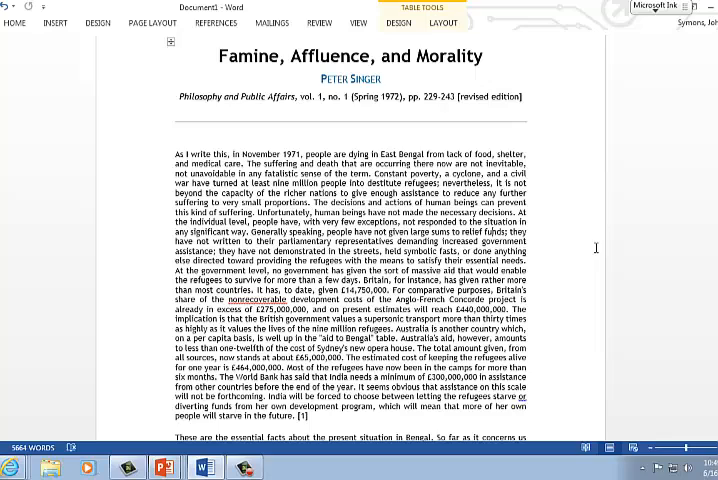
pyautogui.moveTo(591, 242)
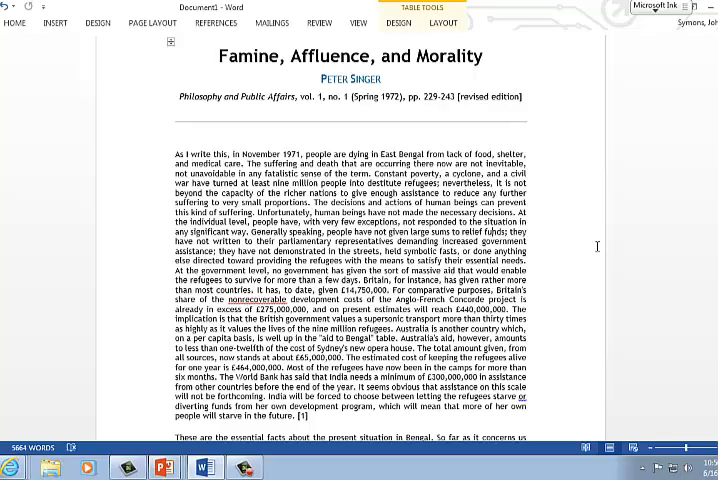
# Scroll down to the paragraph with the yellow-highlighted thesis about affluent countries and Bengal
pyautogui.scroll(-3)
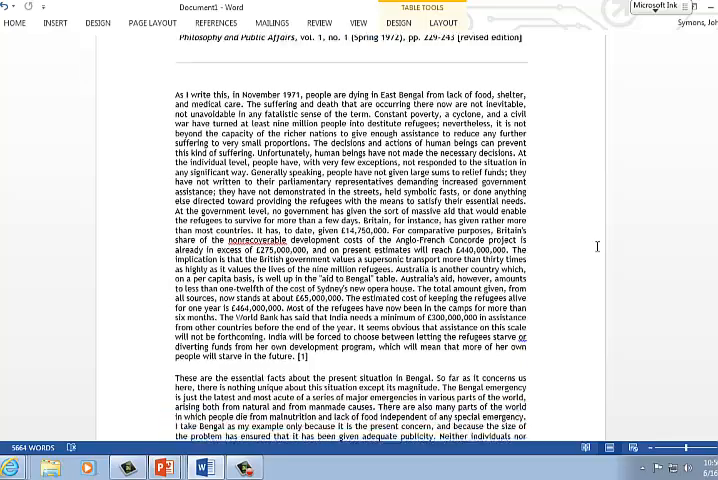
pyautogui.scroll(-3)
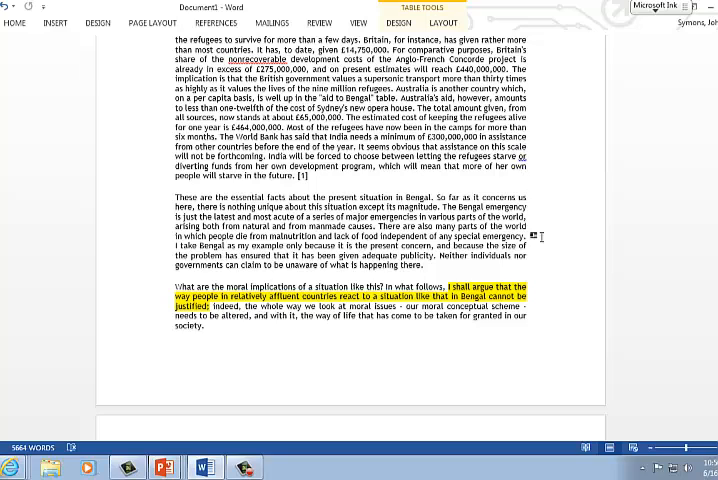
pyautogui.moveTo(548, 295)
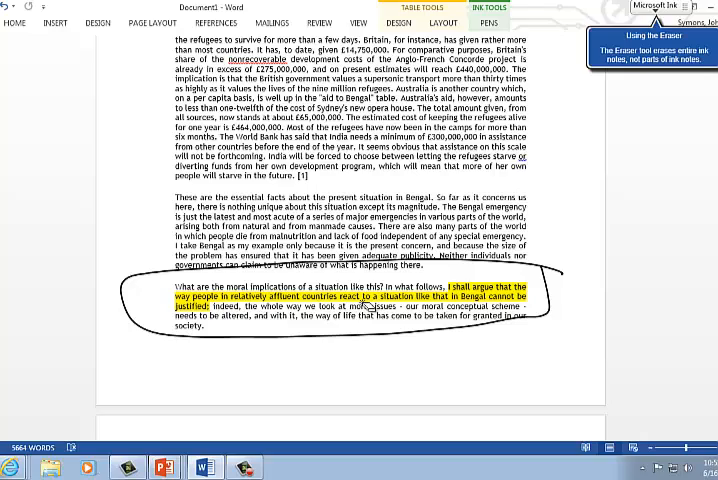
# Scroll to the next page showing Singer's green-highlighted opening assumption and moral principle
pyautogui.scroll(-3)
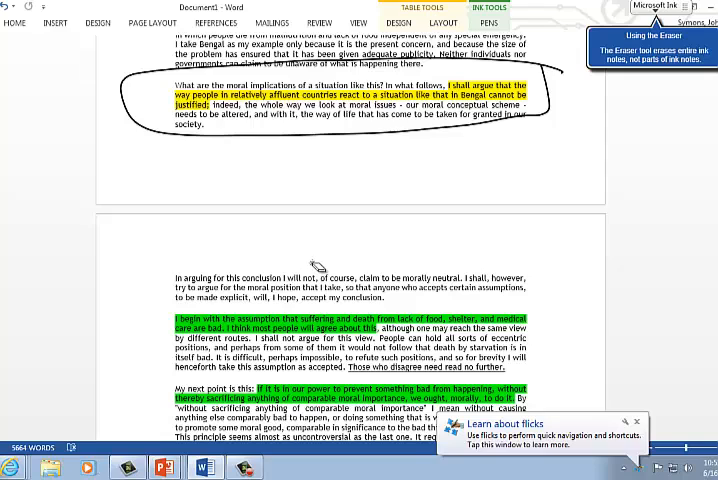
pyautogui.scroll(3)
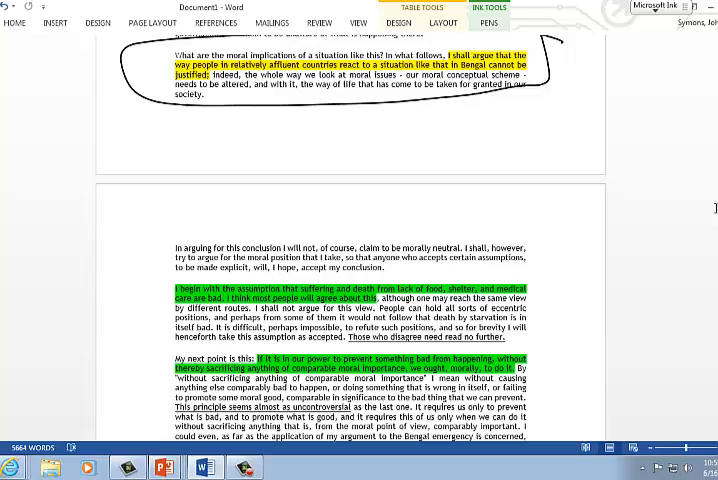
pyautogui.scroll(-3)
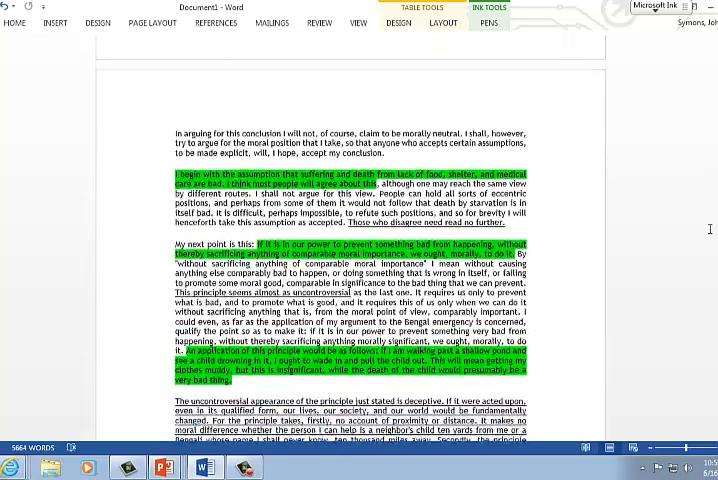
pyautogui.scroll(-3)
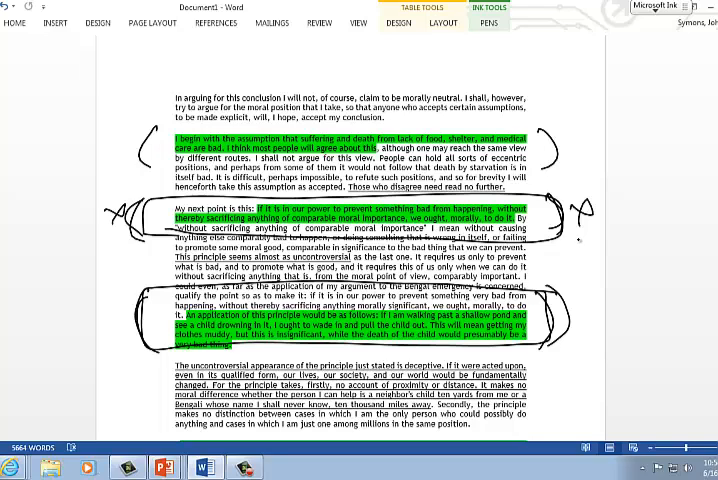
# Scroll down to the green-highlighted paragraph on proximity and distance
pyautogui.scroll(-3)
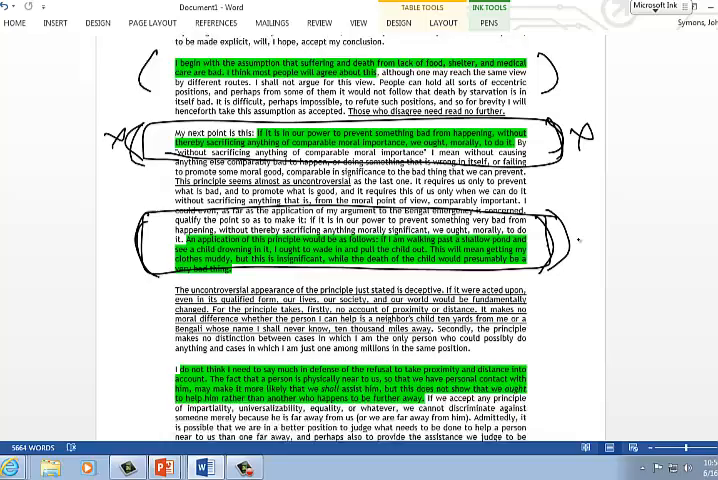
pyautogui.scroll(-3)
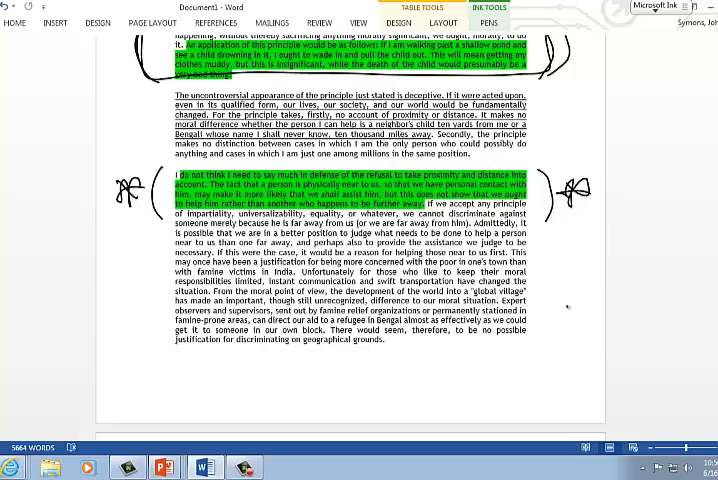
# Scroll to the next page with the cyan-highlighted paragraph on why numbers seem to matter
pyautogui.scroll(-3)
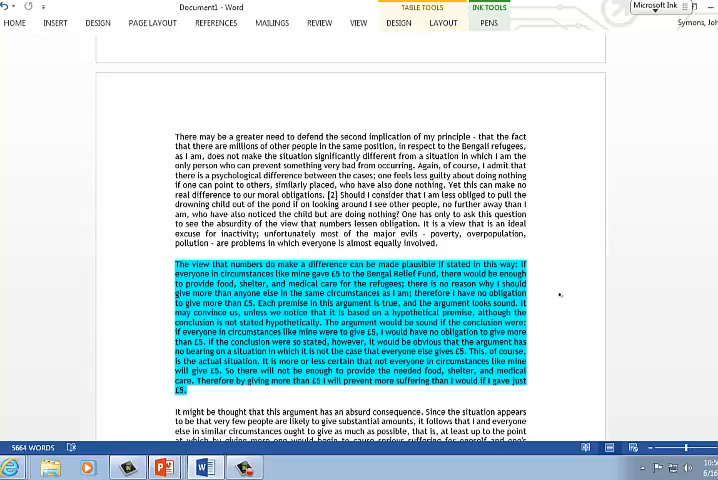
# Scroll to the paragraph beginning 'The view that numbers do make a difference'
pyautogui.scroll(-3)
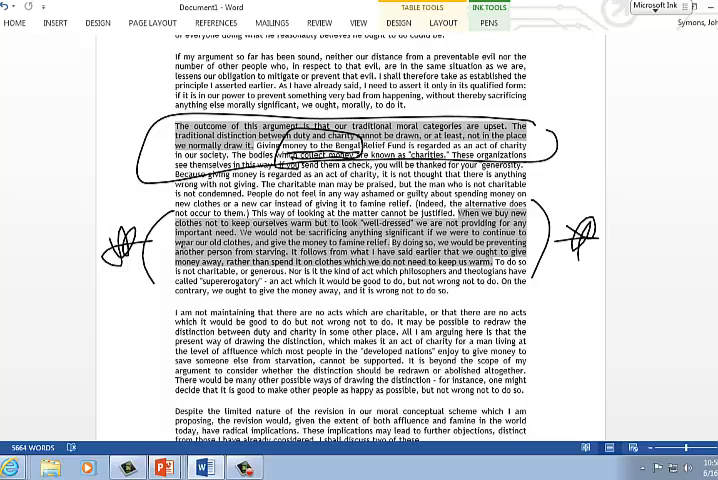
# Scroll down to the passage on Sidgwick and Urmson's argument about the moral code
pyautogui.scroll(-3)
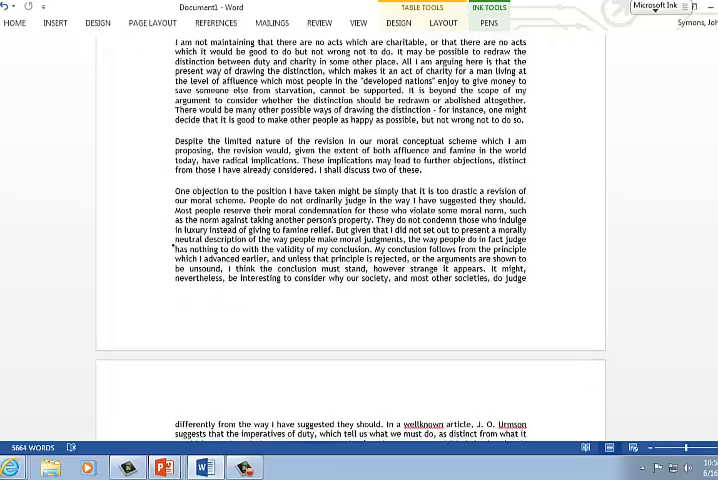
pyautogui.scroll(3)
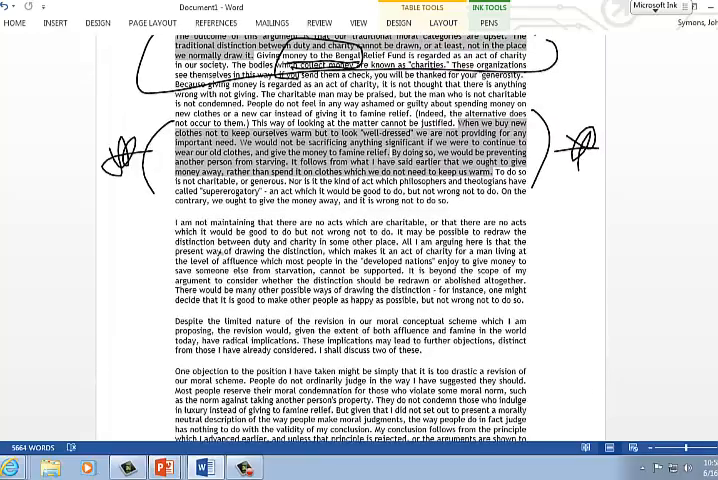
pyautogui.scroll(-3)
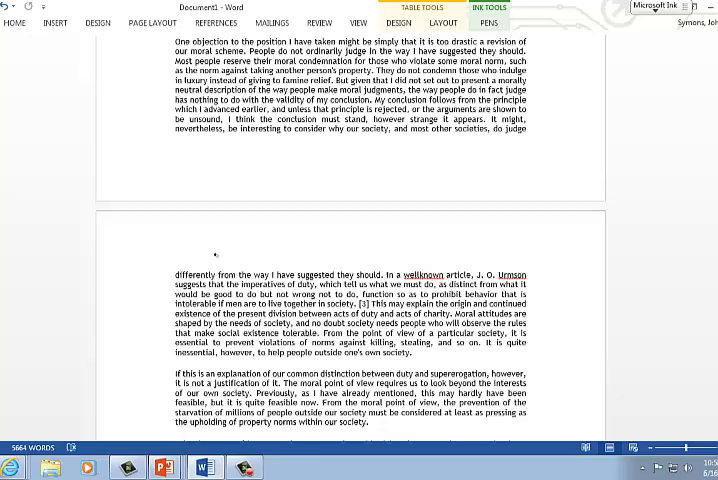
pyautogui.scroll(-3)
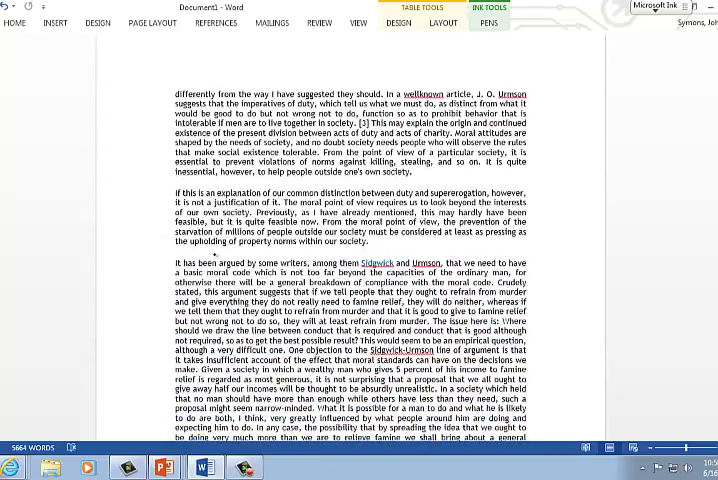
pyautogui.scroll(-3)
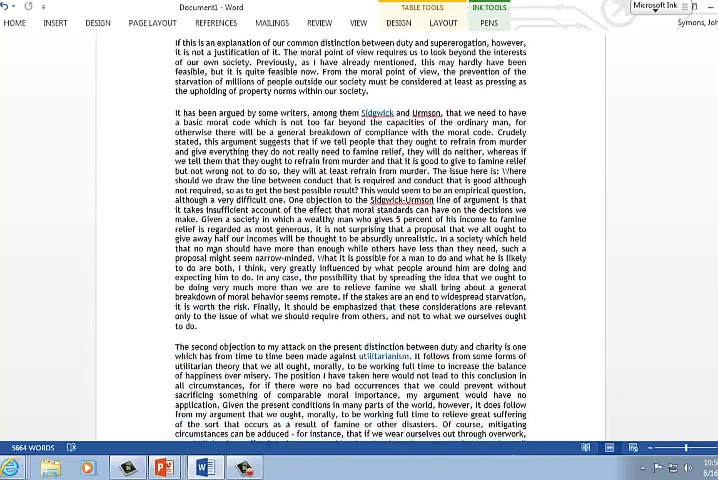
pyautogui.scroll(-3)
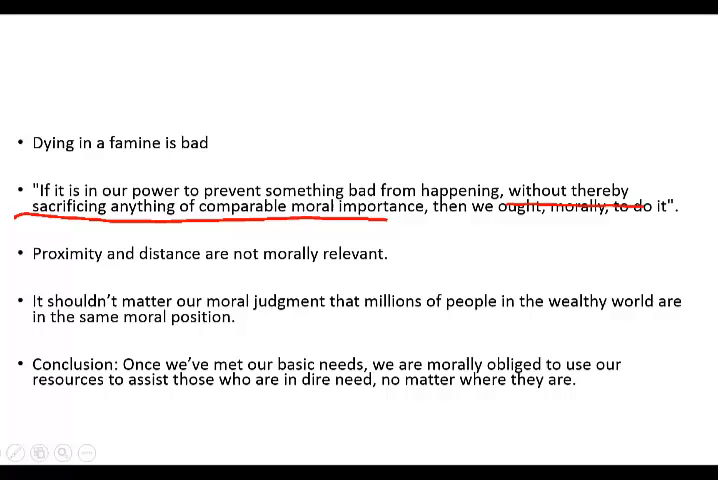
# Draw a wavy red ink underline beneath 'comparable moral importance' in the quoted principle
pyautogui.moveTo(190, 228); pyautogui.dragTo(440, 228)
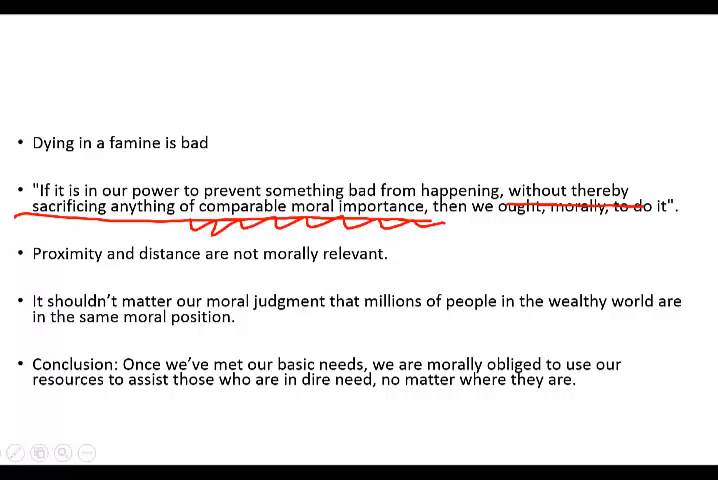